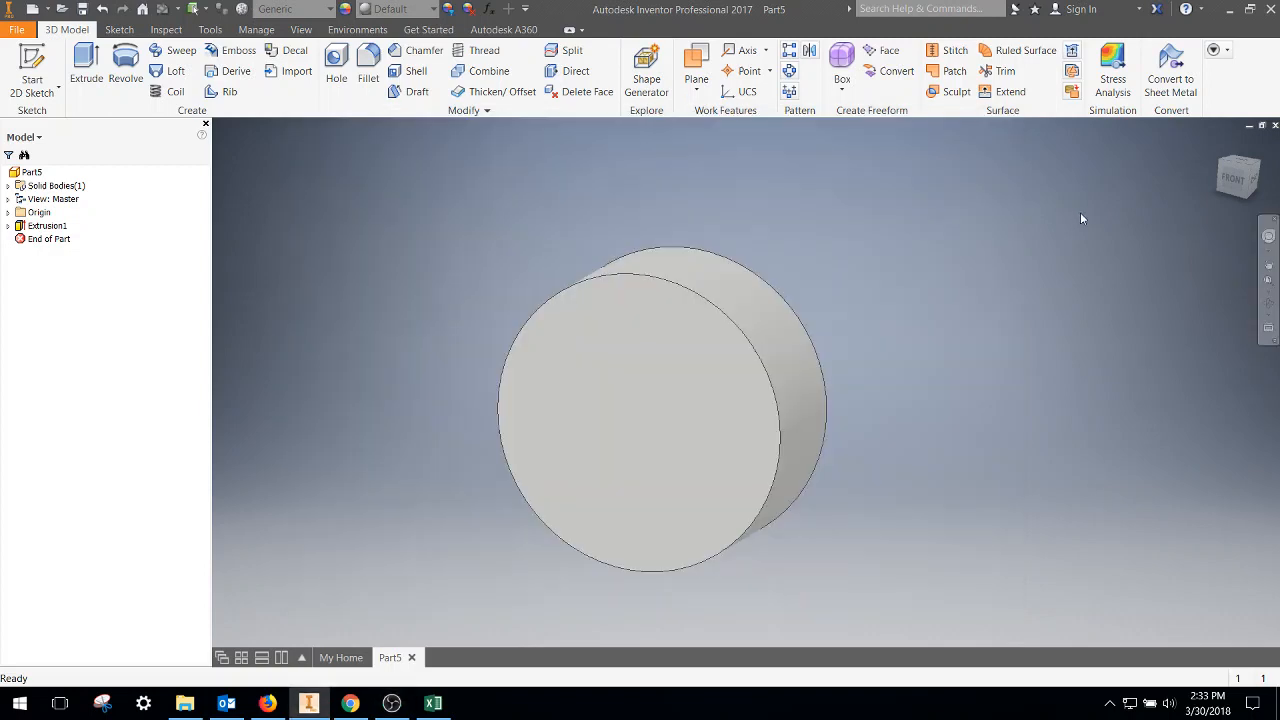
pyautogui.moveTo(812, 119)
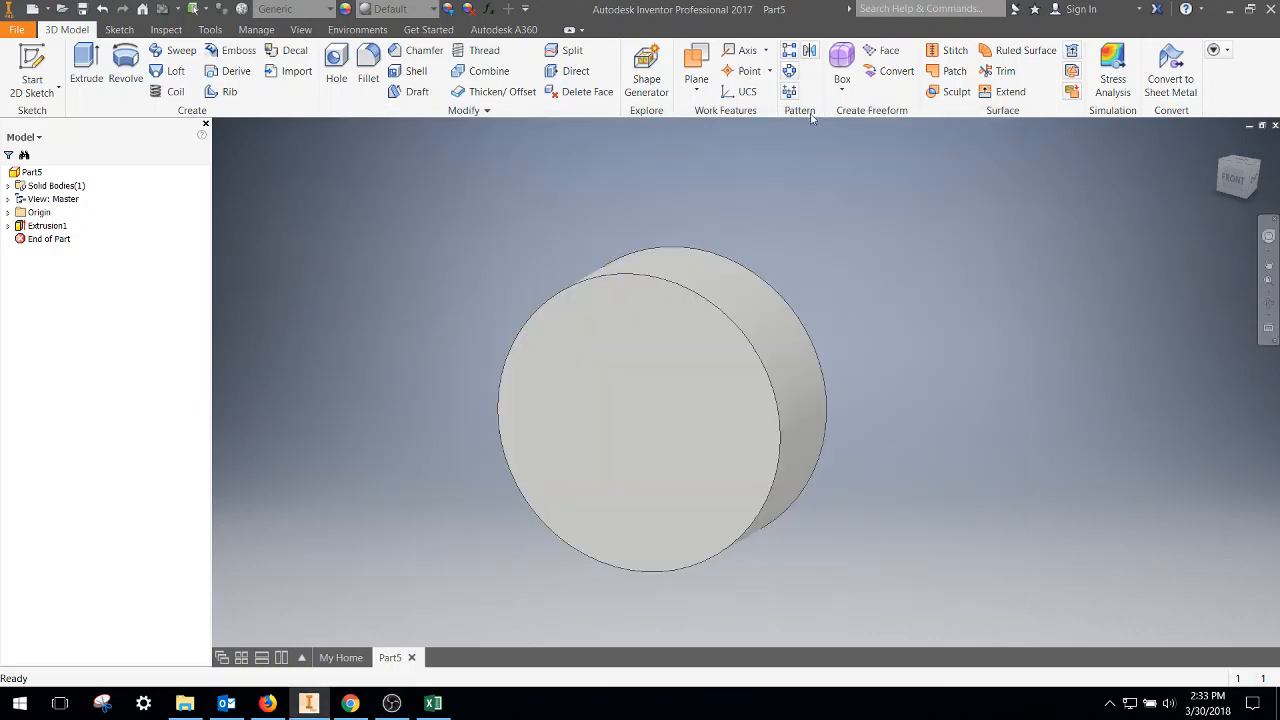
pyautogui.moveTo(789, 71)
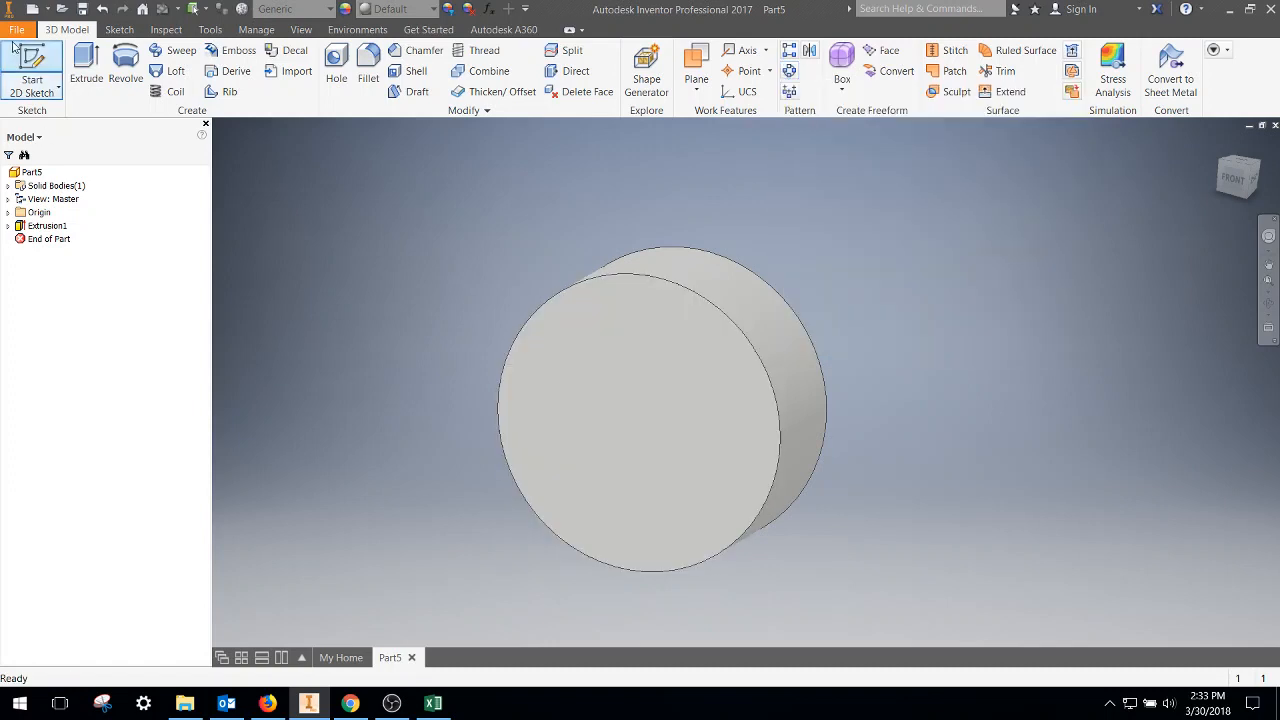
# Sketch a small undimensioned rectangle near the bottom edge of the disc's front face
pyautogui.click(31, 70)
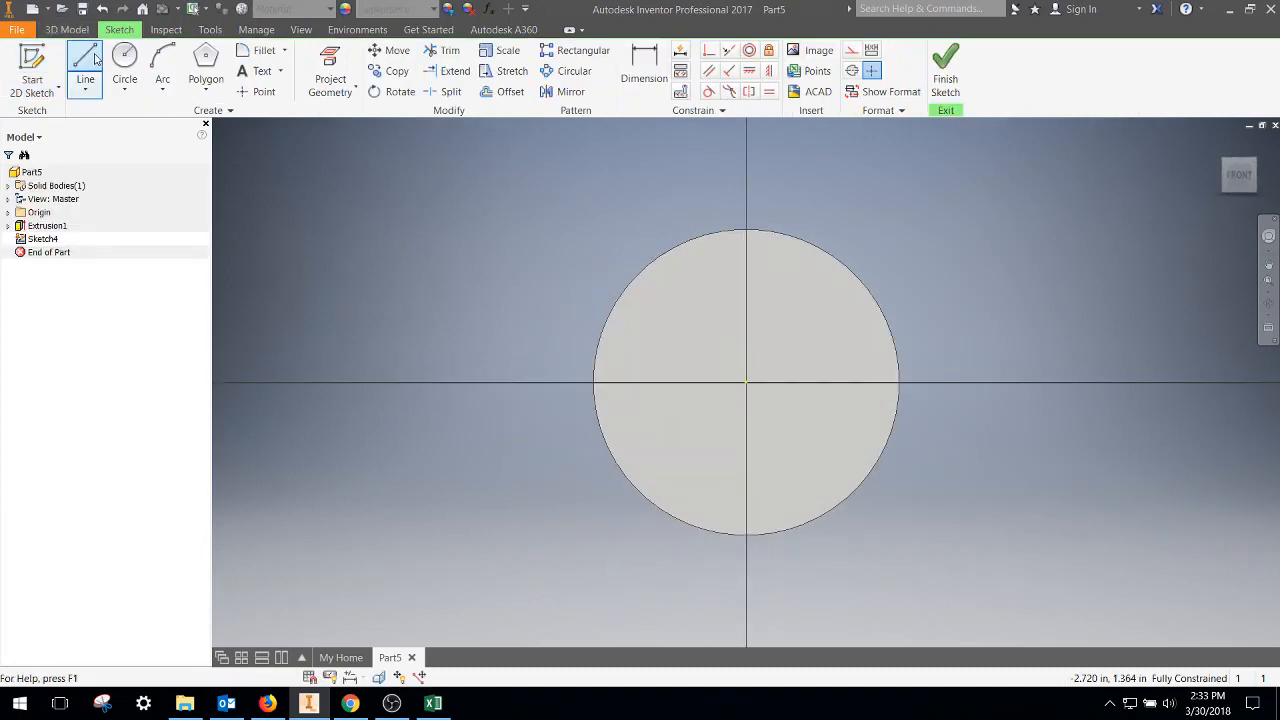
pyautogui.moveTo(205, 60)
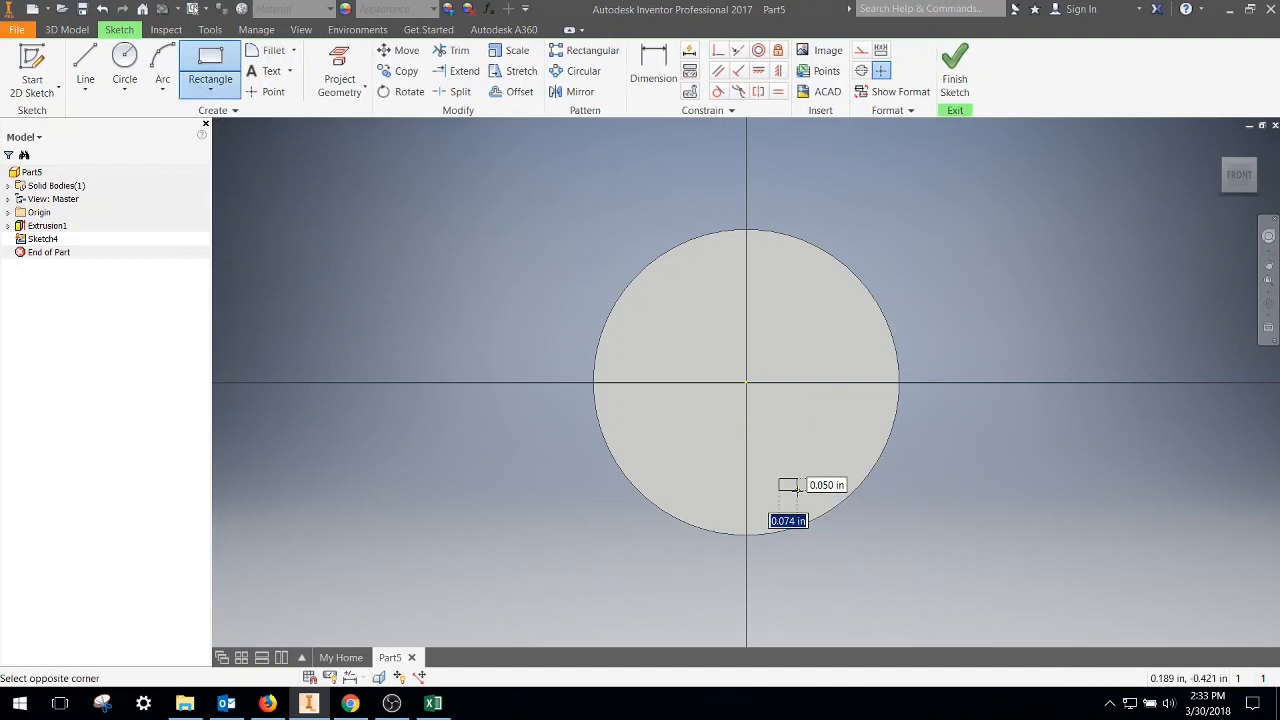
pyautogui.click(790, 490)
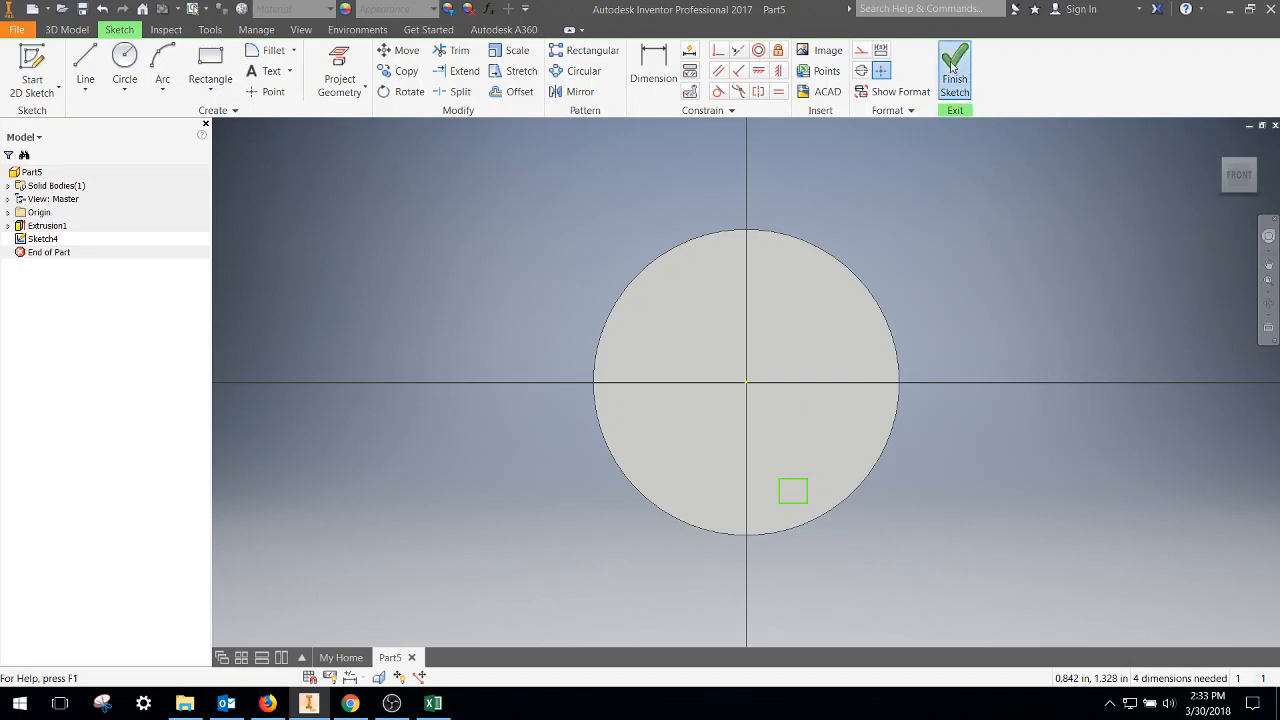
# Cut the square profile .5 deep into the front face as Extrusion4
pyautogui.click(954, 62)
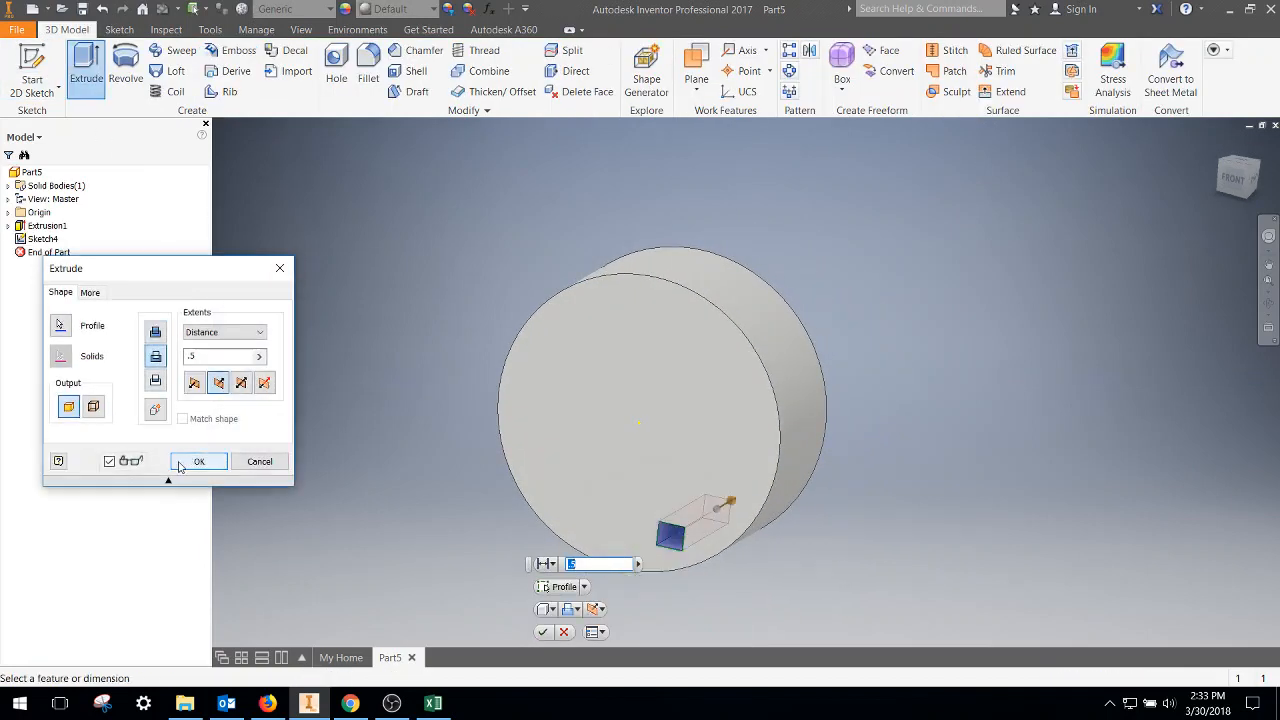
pyautogui.click(199, 461)
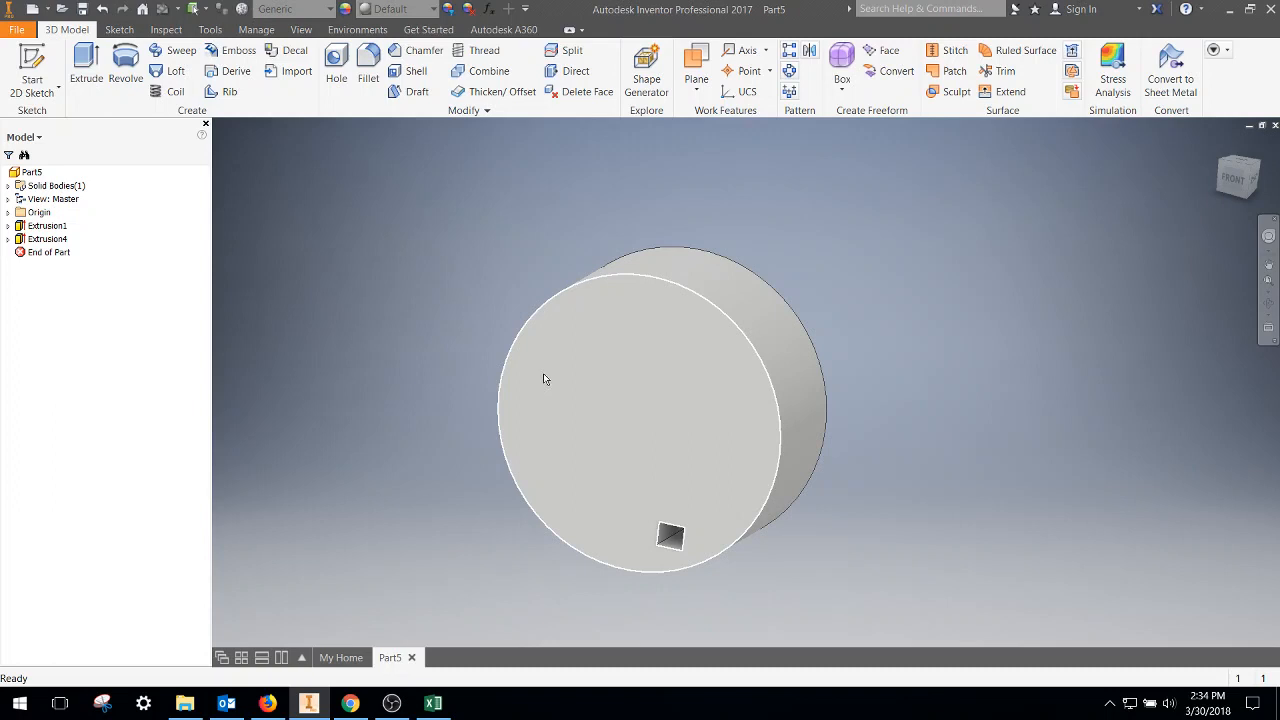
pyautogui.moveTo(789, 71)
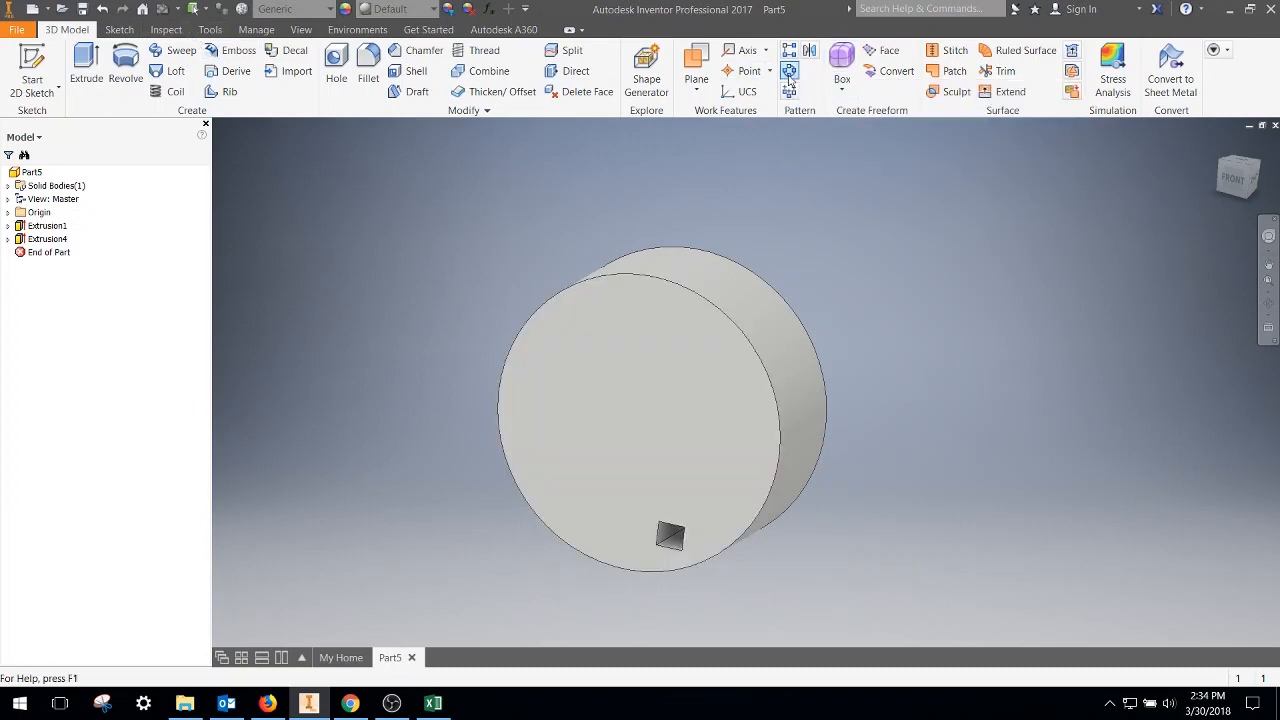
pyautogui.moveTo(790, 71)
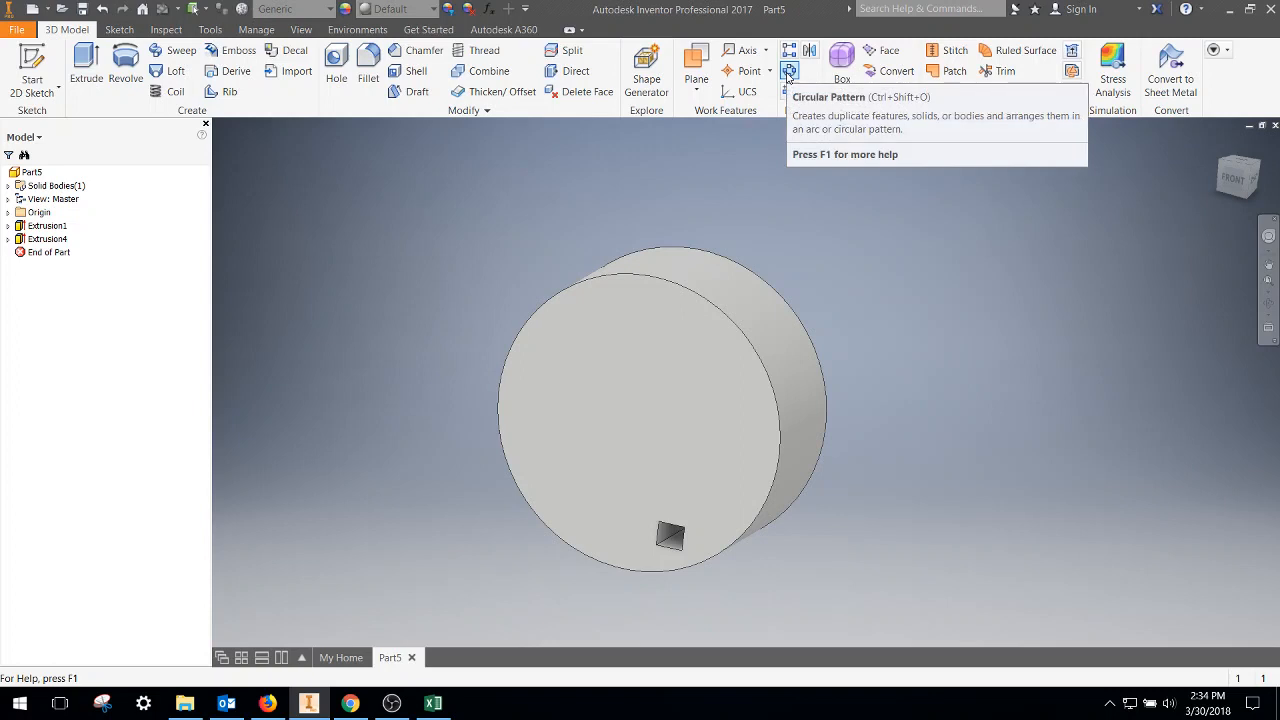
# Preview a circular pattern of Extrusion4 about the disc's cylindrical face, 6 copies over 360 deg
pyautogui.click(789, 70)
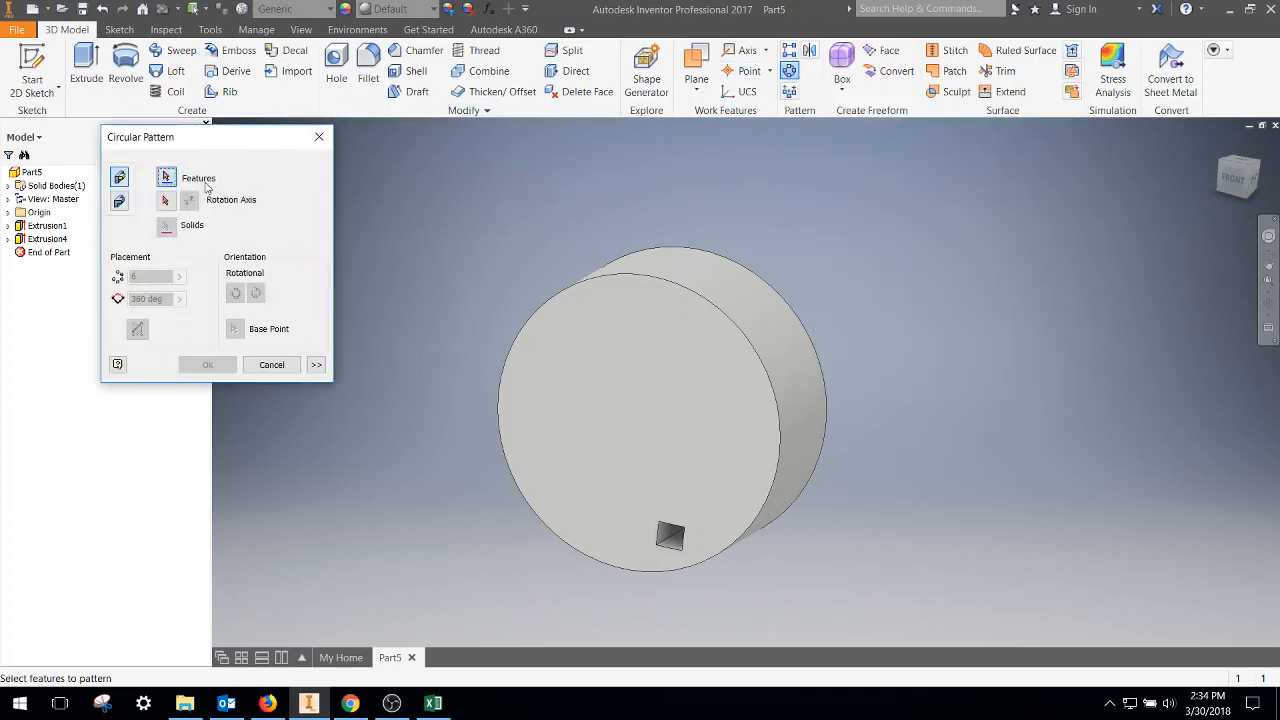
pyautogui.click(670, 535)
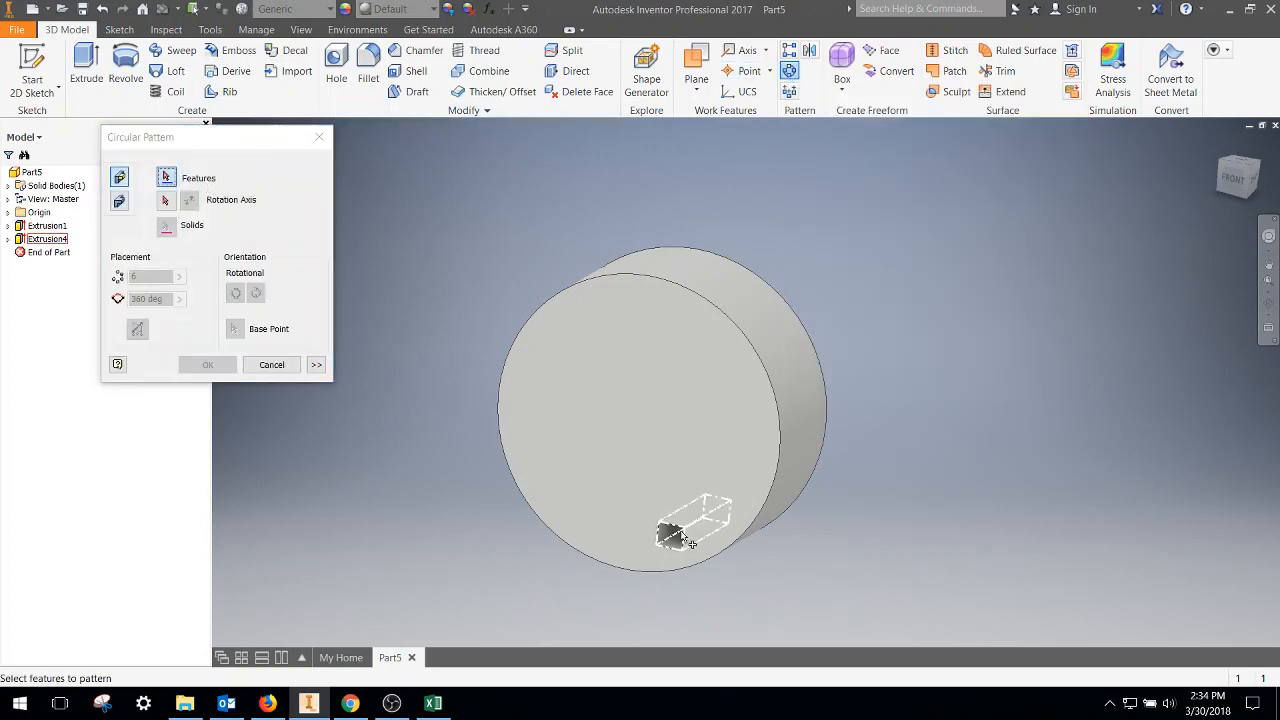
pyautogui.click(671, 535)
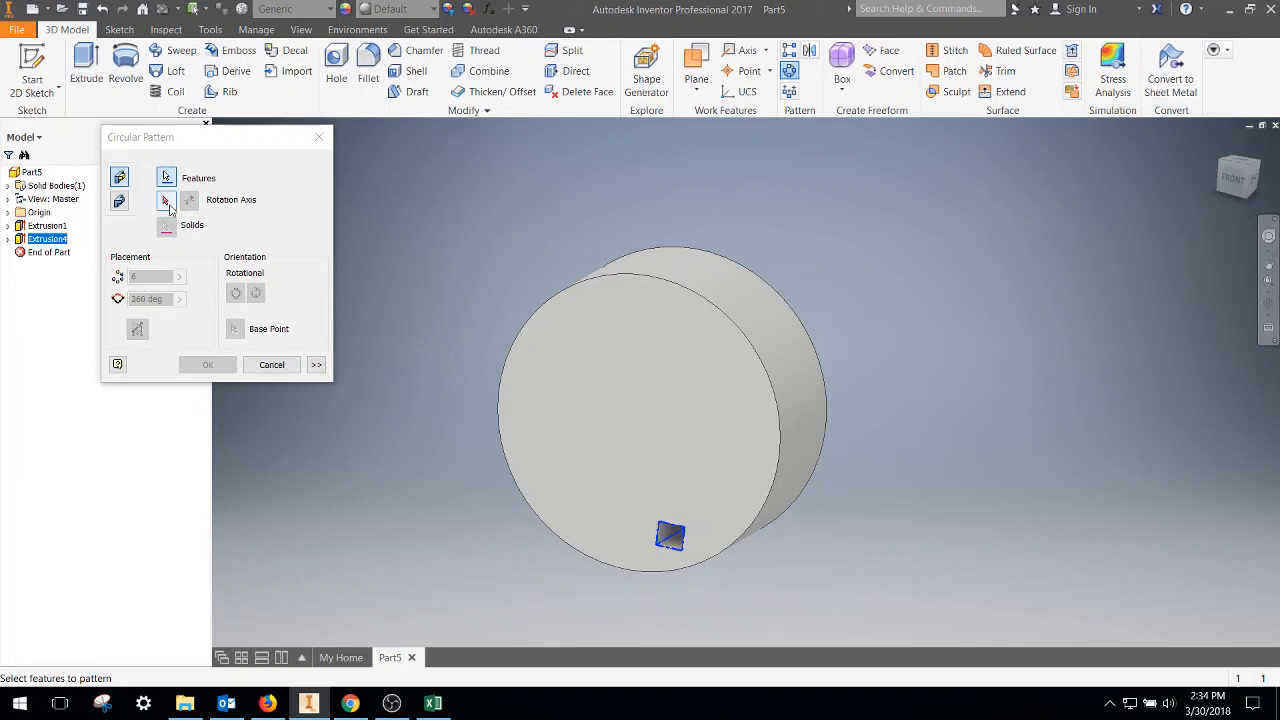
pyautogui.click(165, 200)
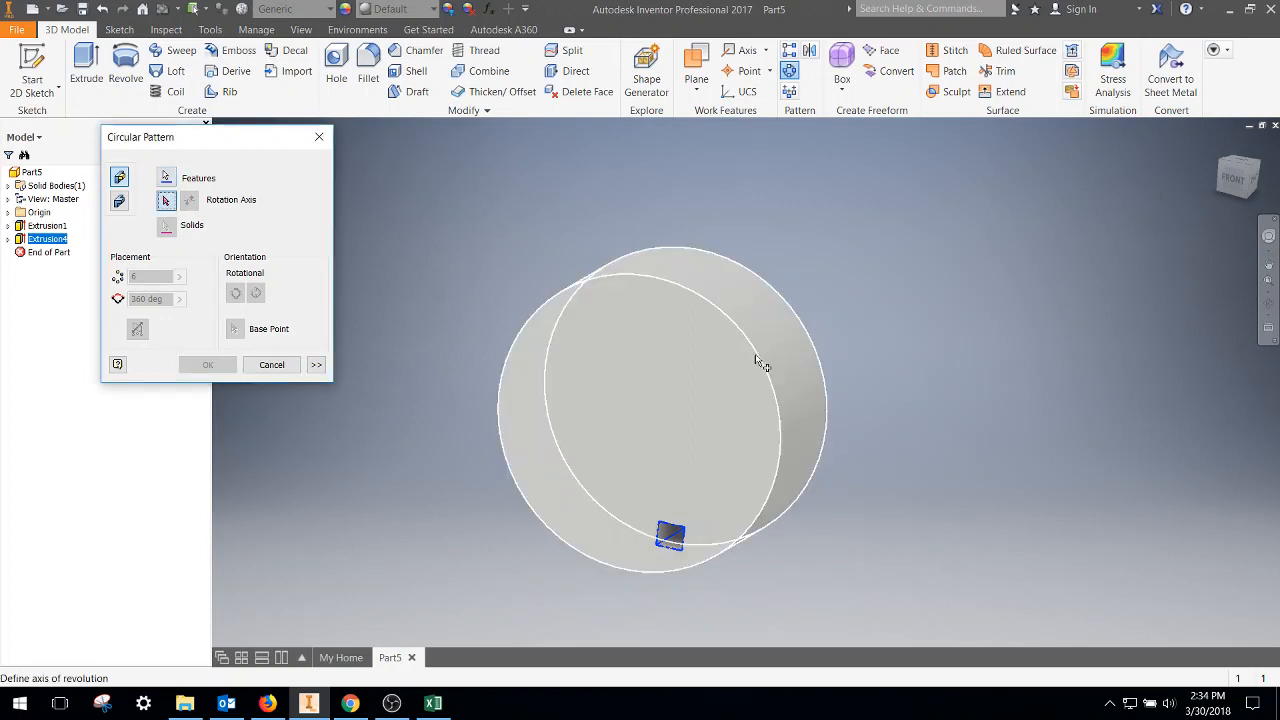
pyautogui.click(665, 415)
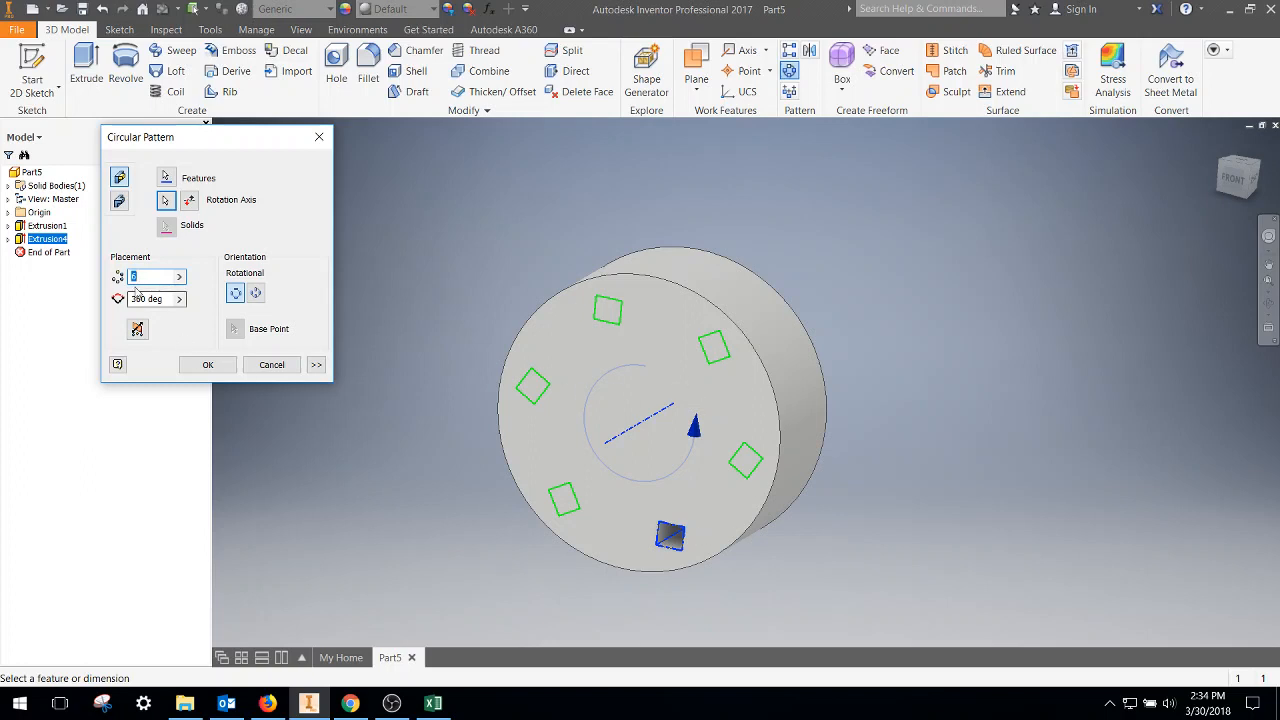
pyautogui.moveTo(155, 276)
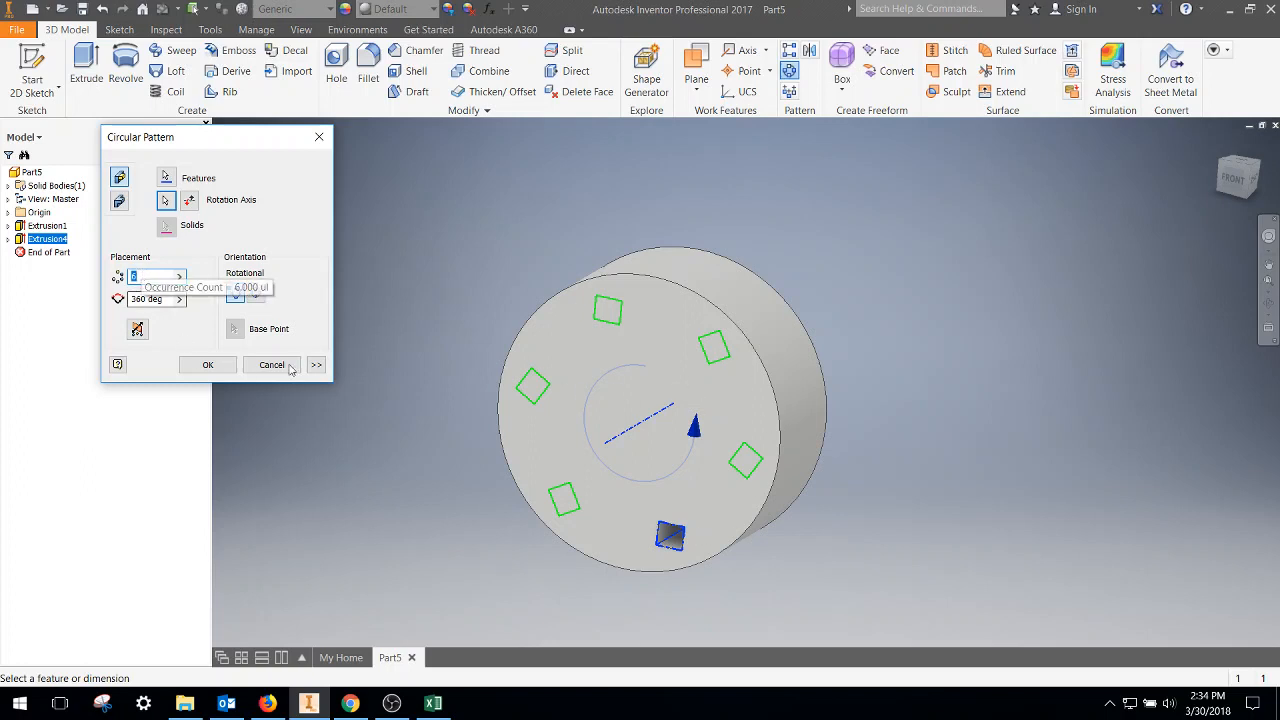
pyautogui.moveTo(675, 332)
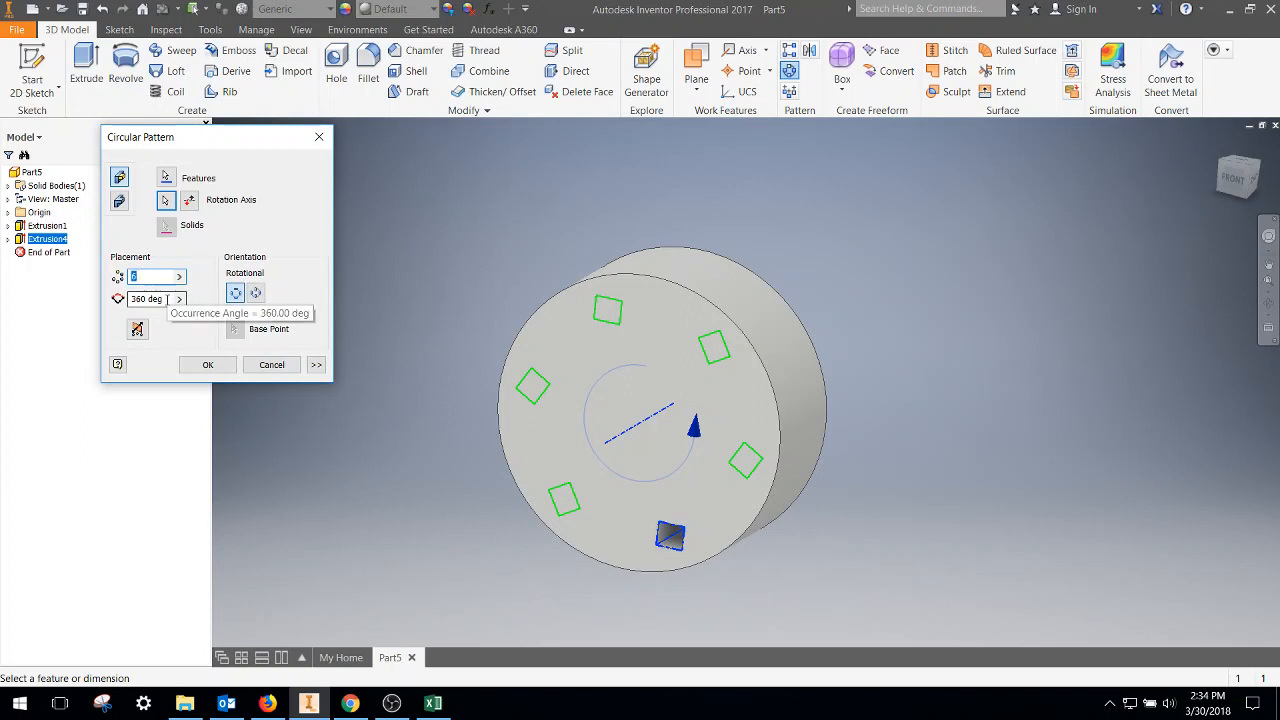
# Change the pattern angle to 180 deg and confirm Circular Pattern5 with six pockets
pyautogui.tripleClick(147, 299)
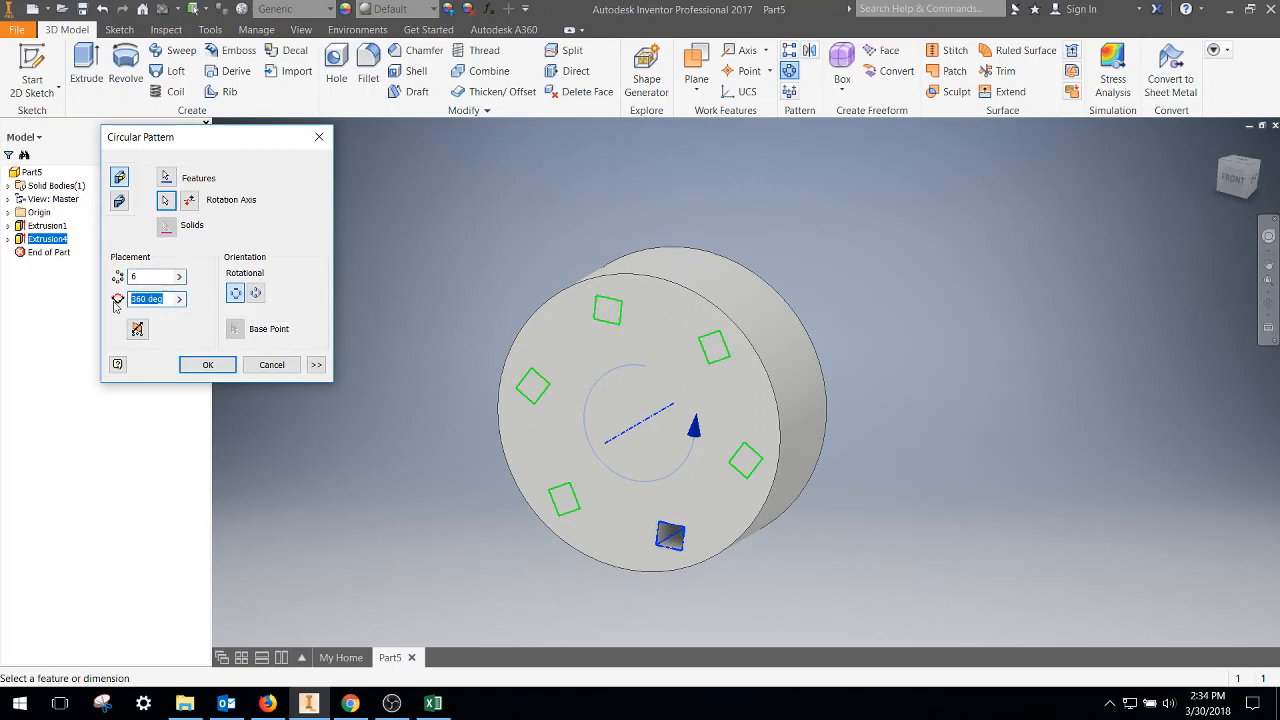
pyautogui.write('180')
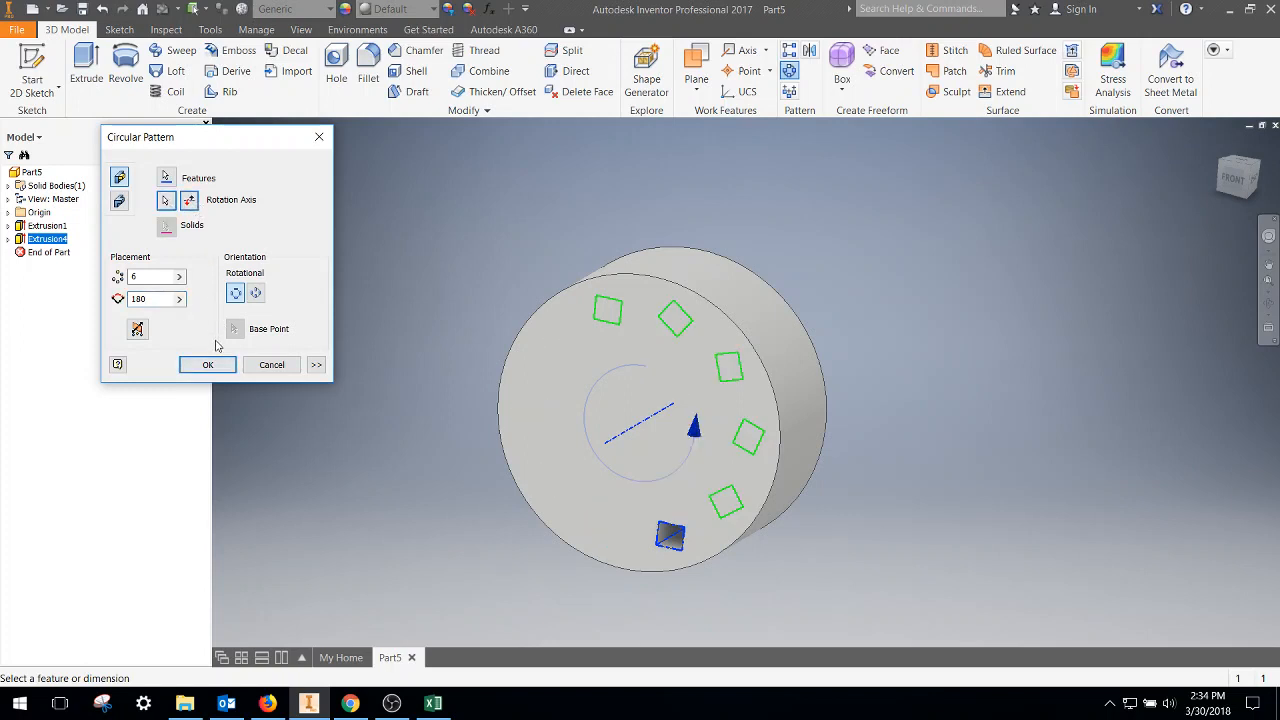
pyautogui.click(207, 364)
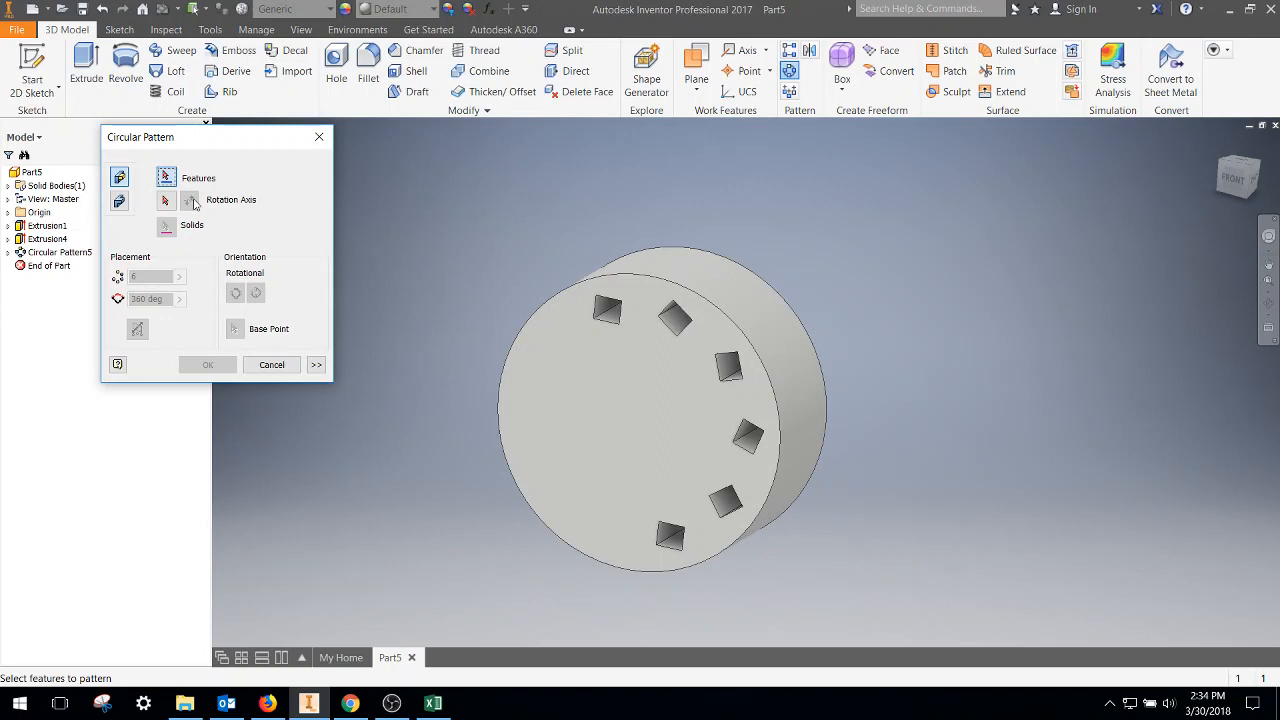
# Create Circular Pattern6 of Extrusion4: 3 copies over 180 deg, direction flipped
pyautogui.click(670, 538)
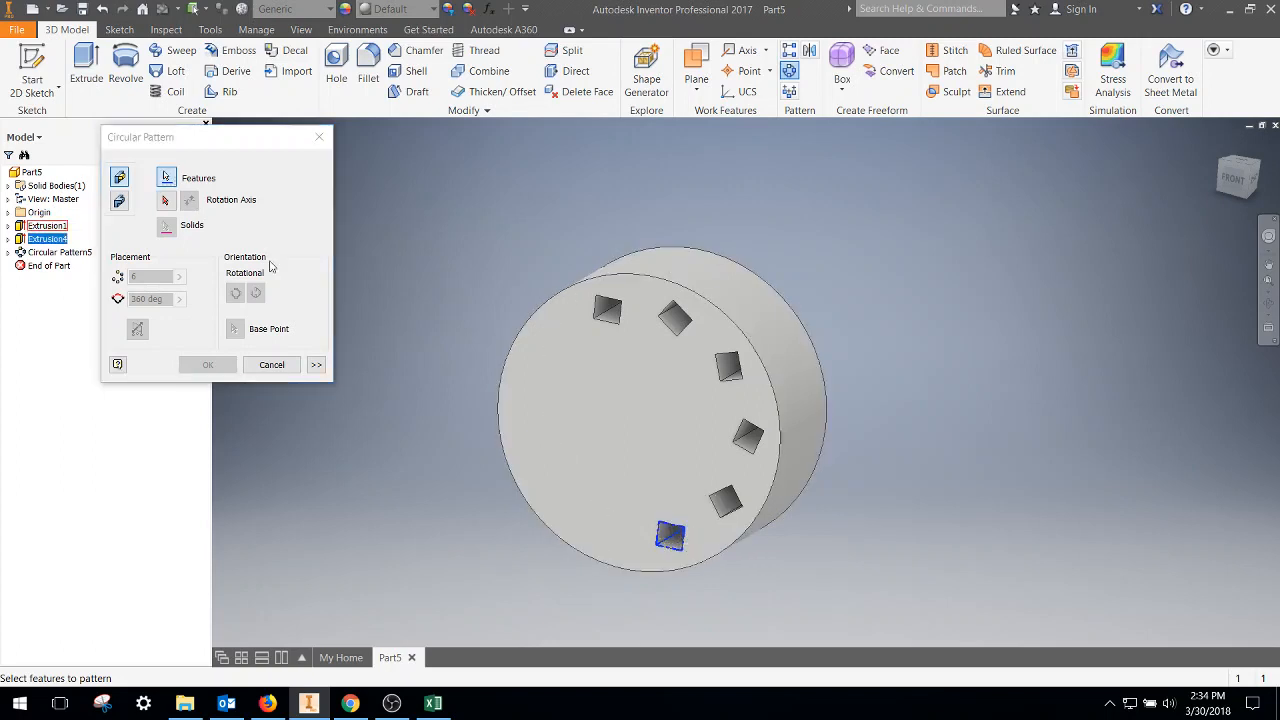
pyautogui.click(166, 199)
pyautogui.write('180')
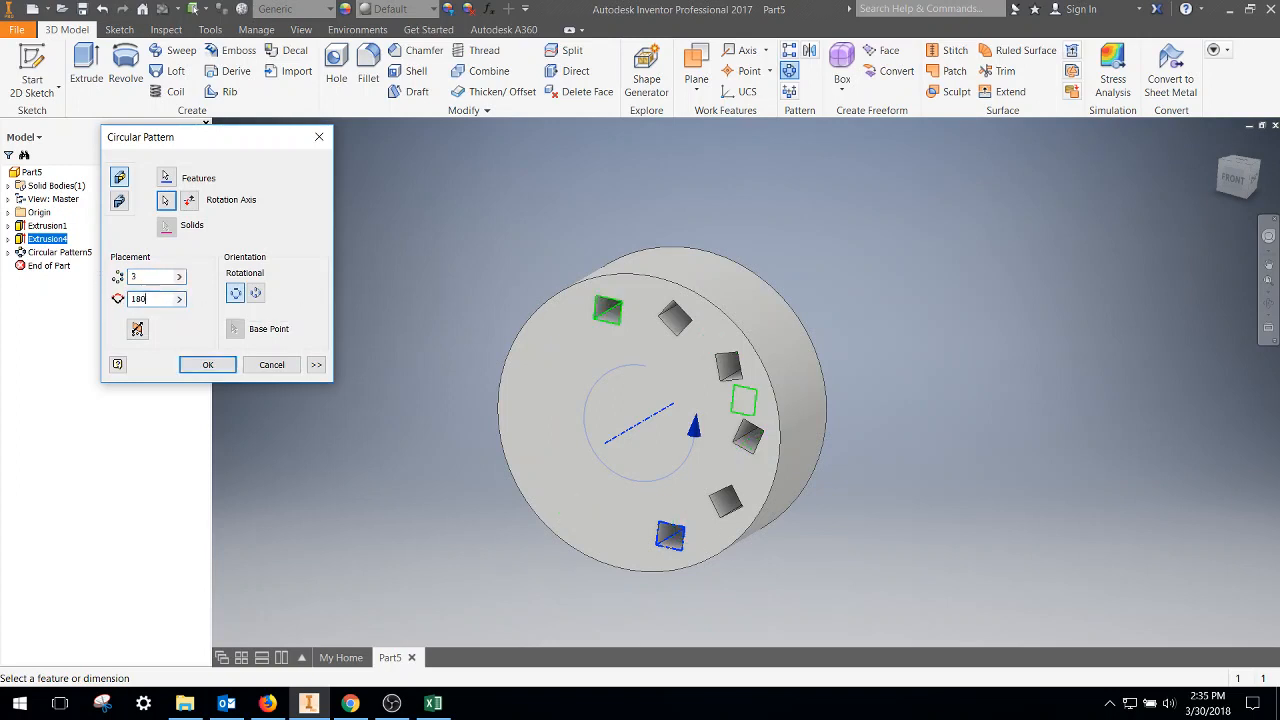
pyautogui.click(190, 200)
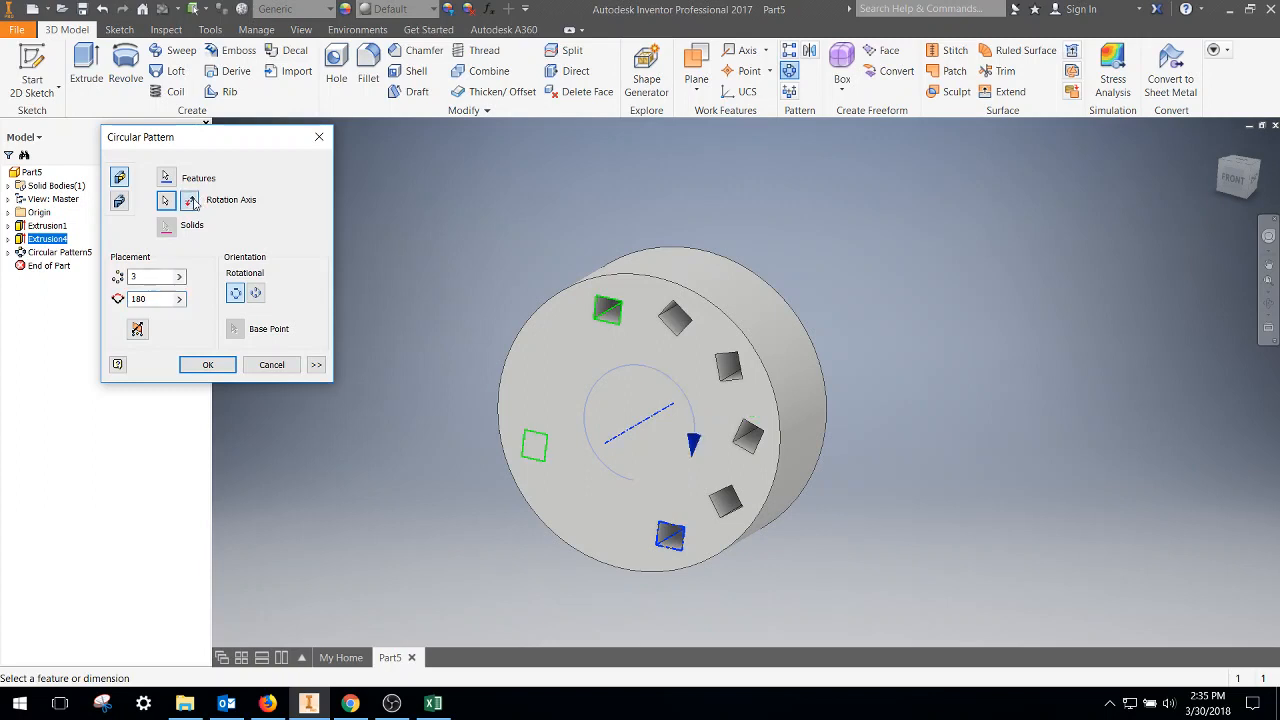
pyautogui.moveTo(445, 386)
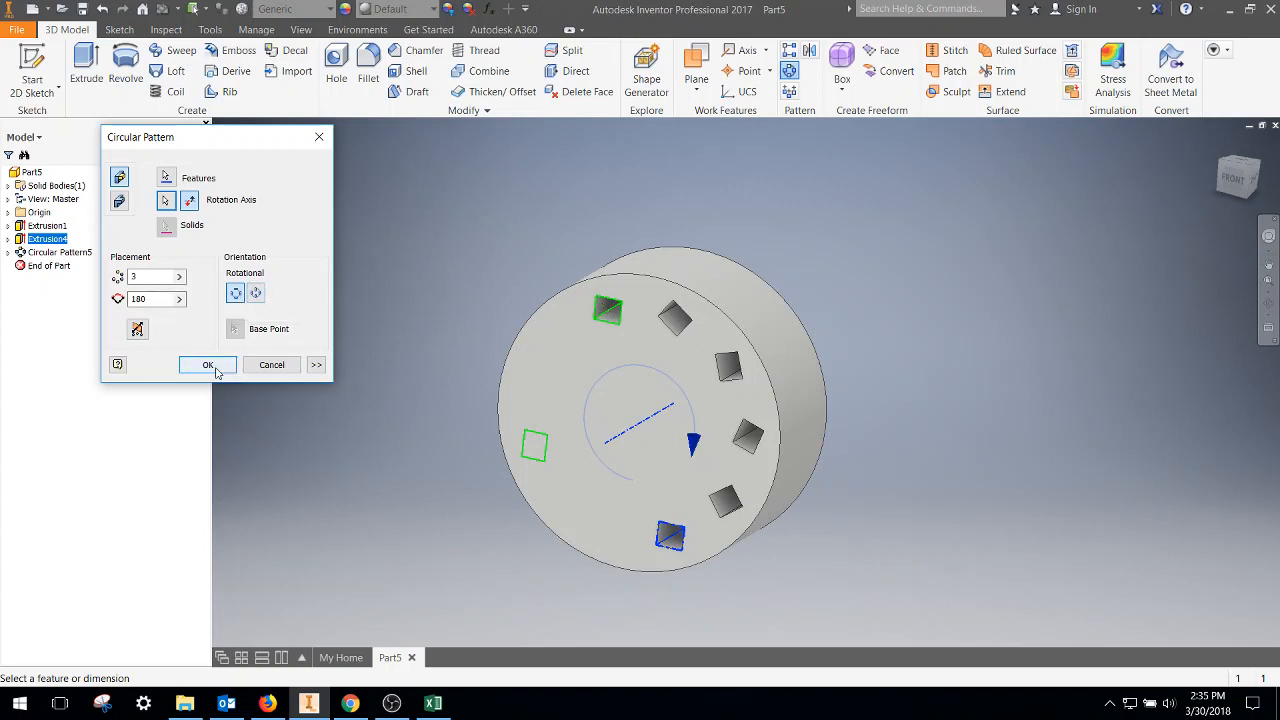
pyautogui.click(207, 364)
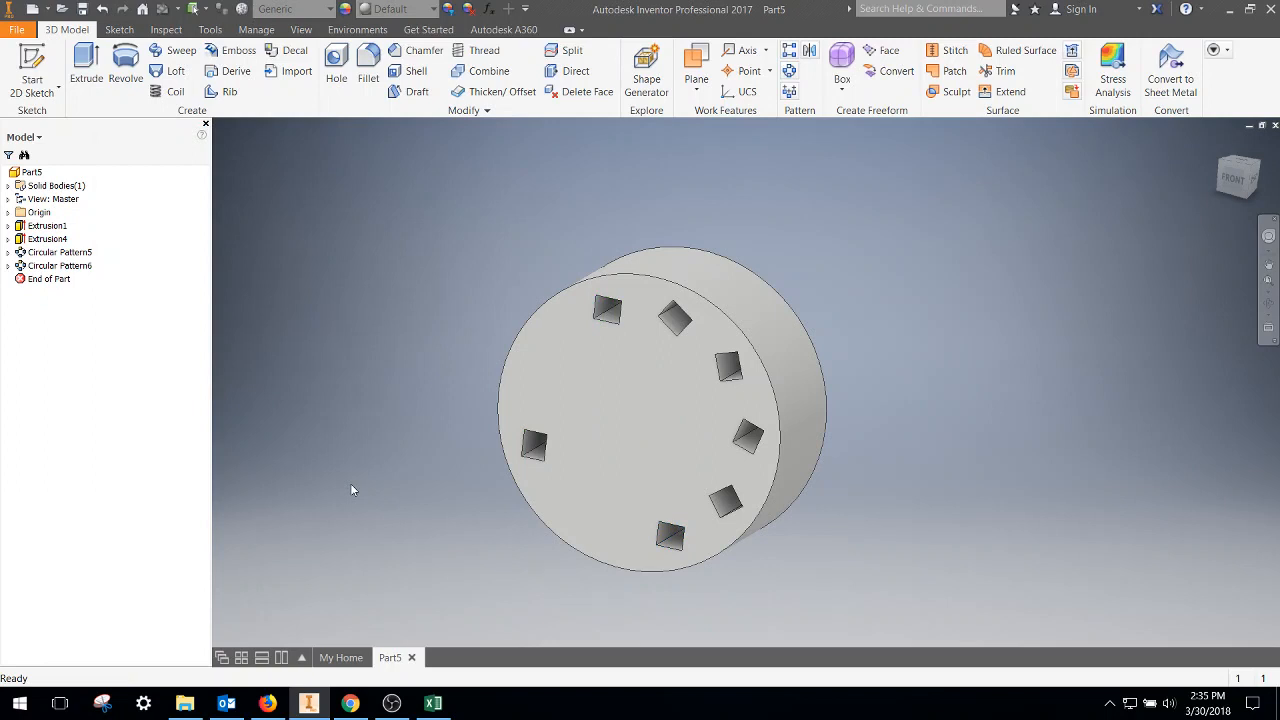
pyautogui.moveTo(141, 310)
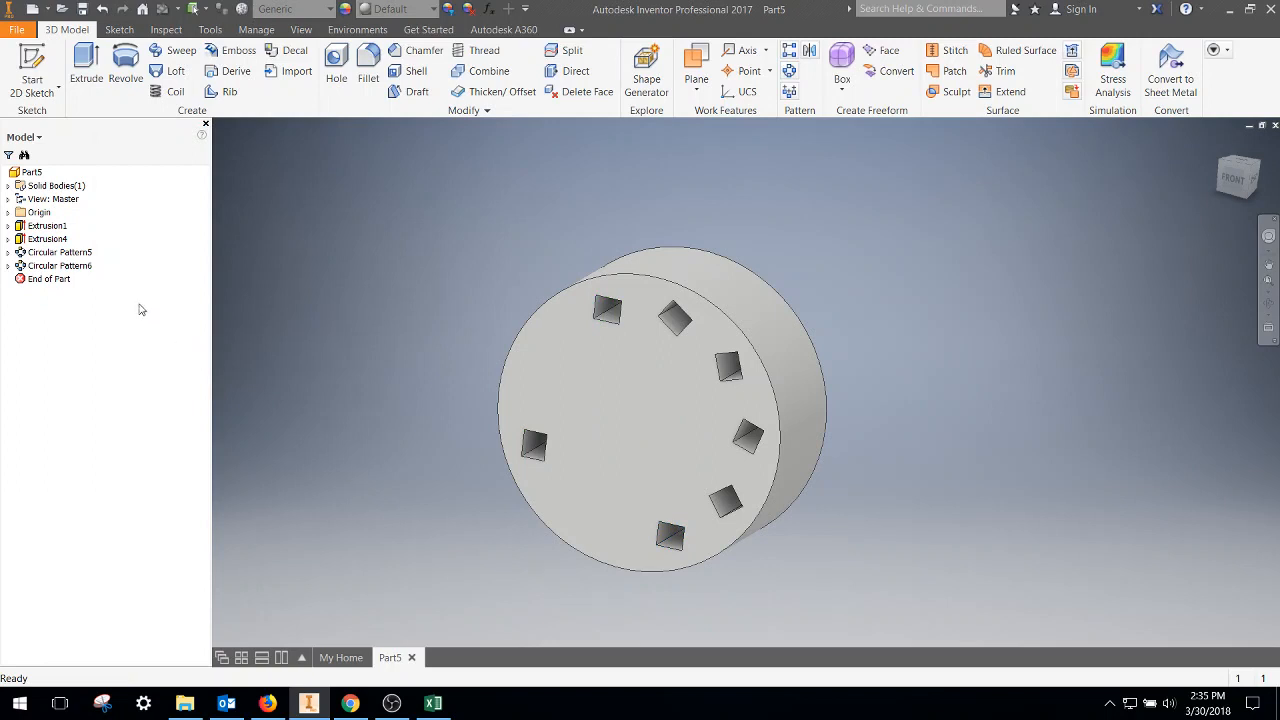
pyautogui.click(60, 265)
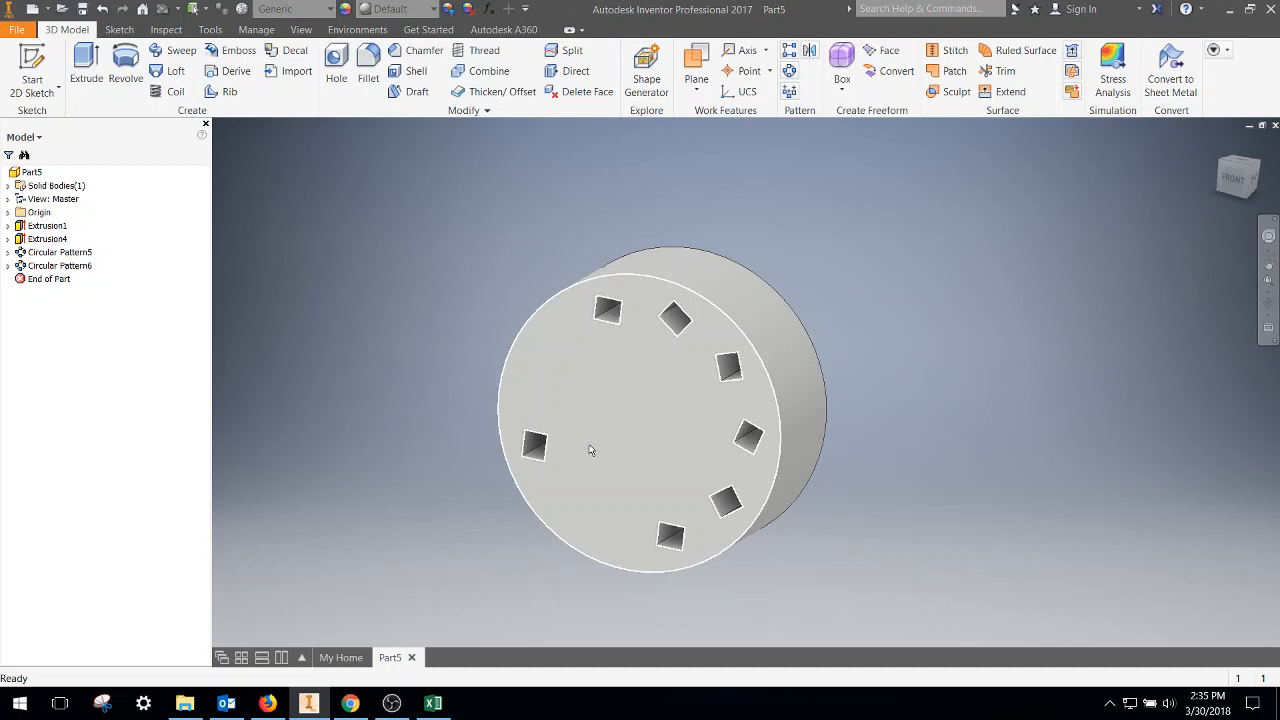
pyautogui.click(60, 265)
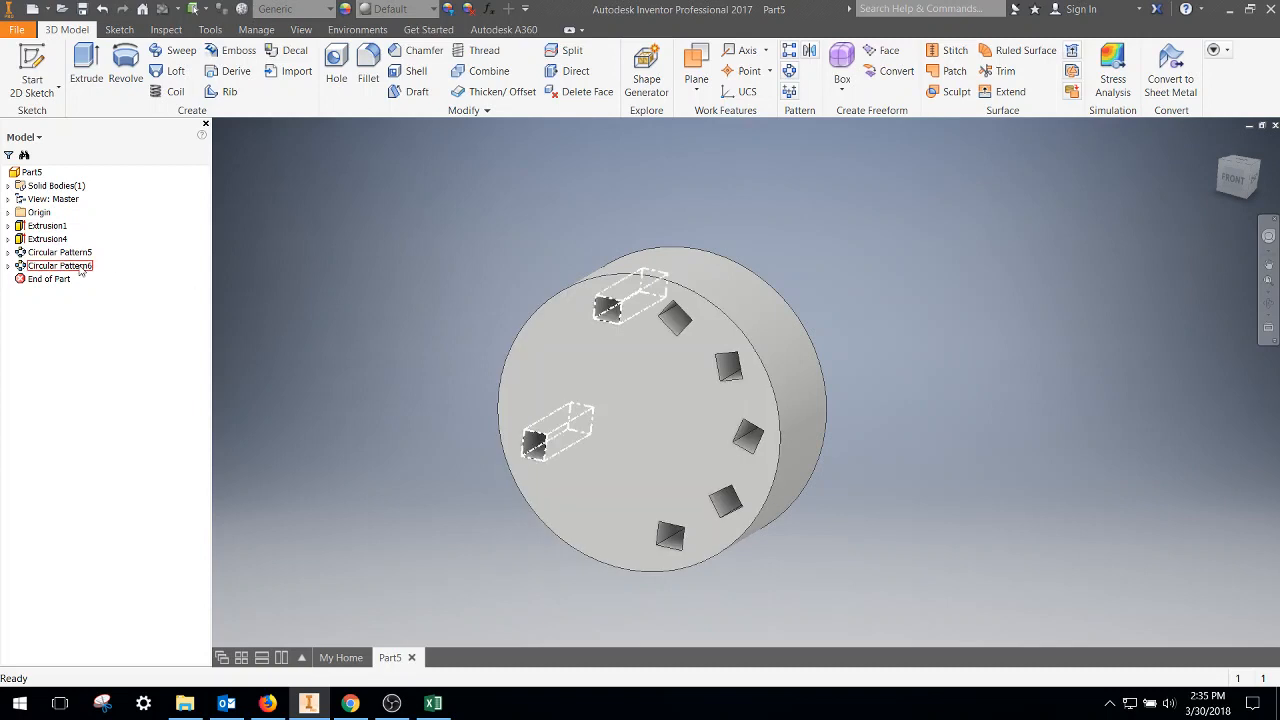
# Edit Circular Pattern6 to use 4 instances instead of 3
pyautogui.rightClick(60, 265)
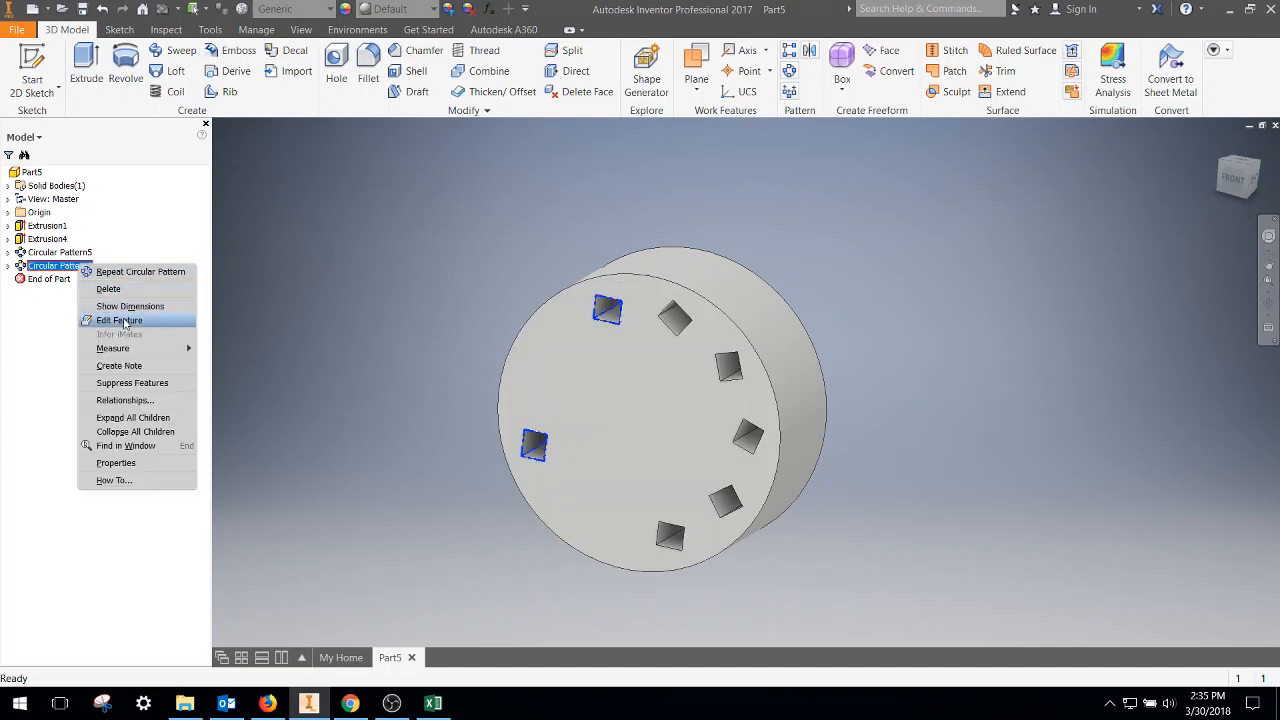
pyautogui.click(120, 320)
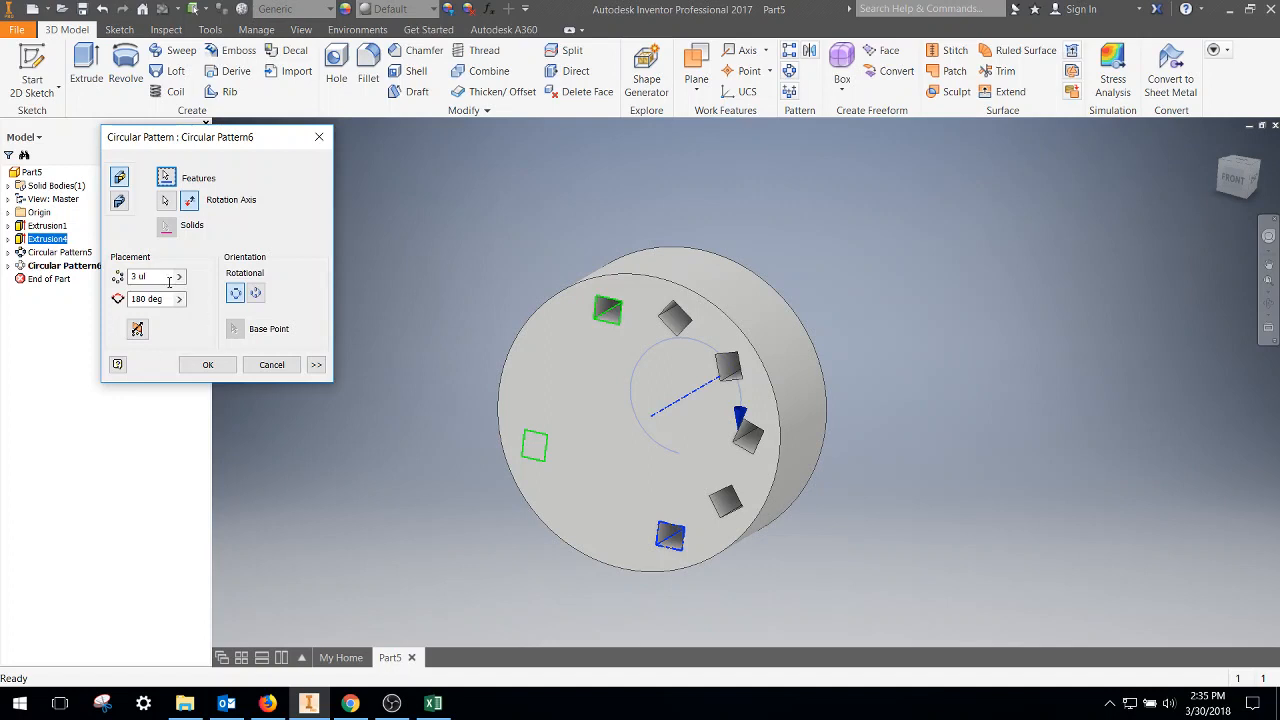
pyautogui.tripleClick(150, 276)
pyautogui.write('4')
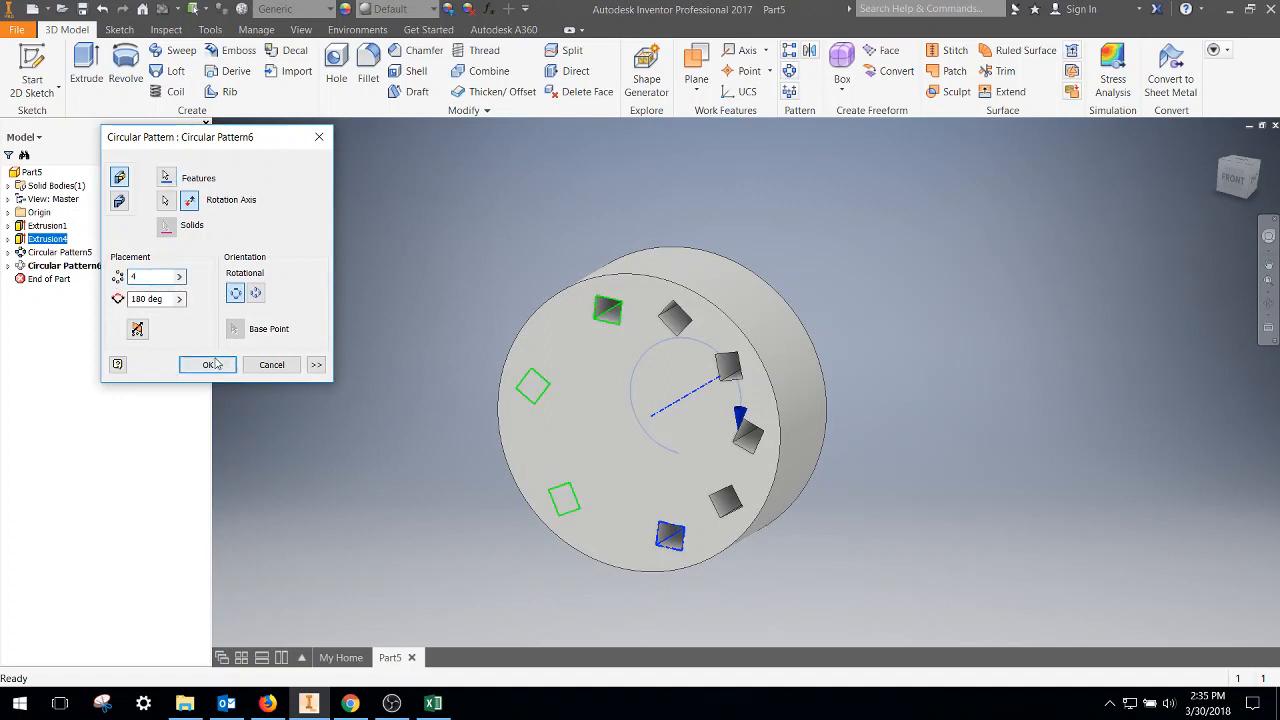
pyautogui.click(207, 364)
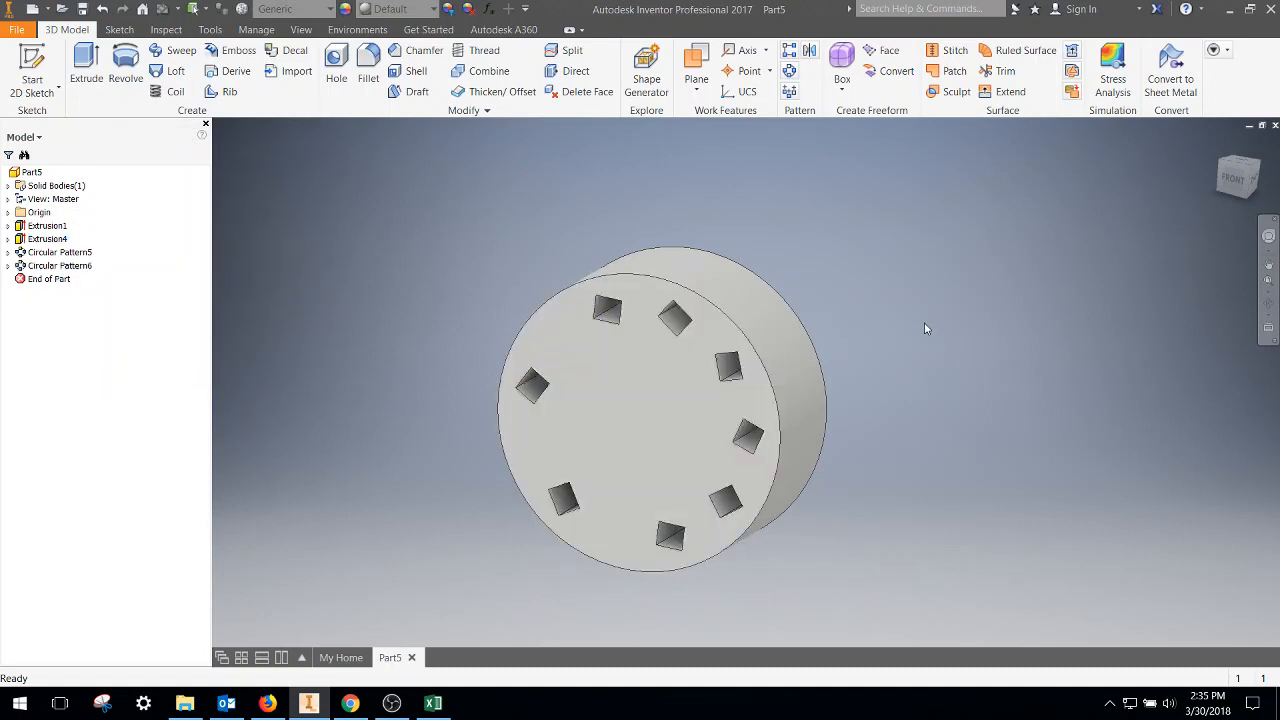
pyautogui.moveTo(925, 409)
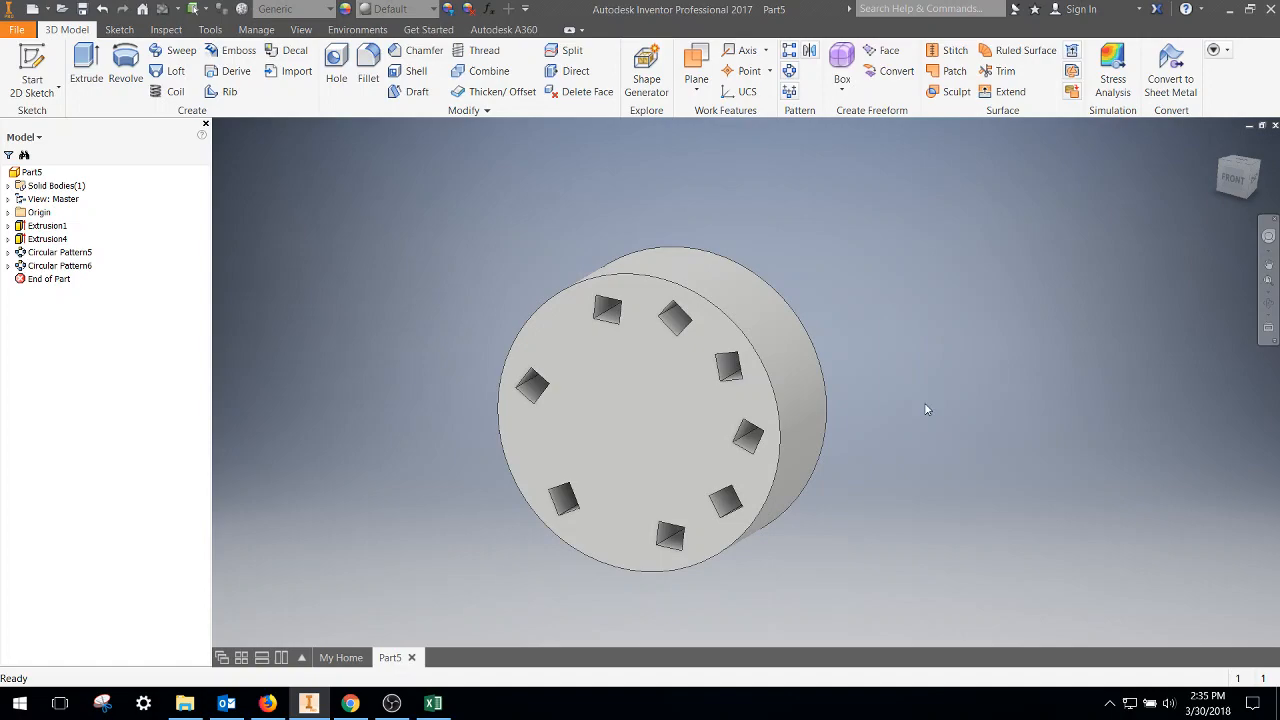